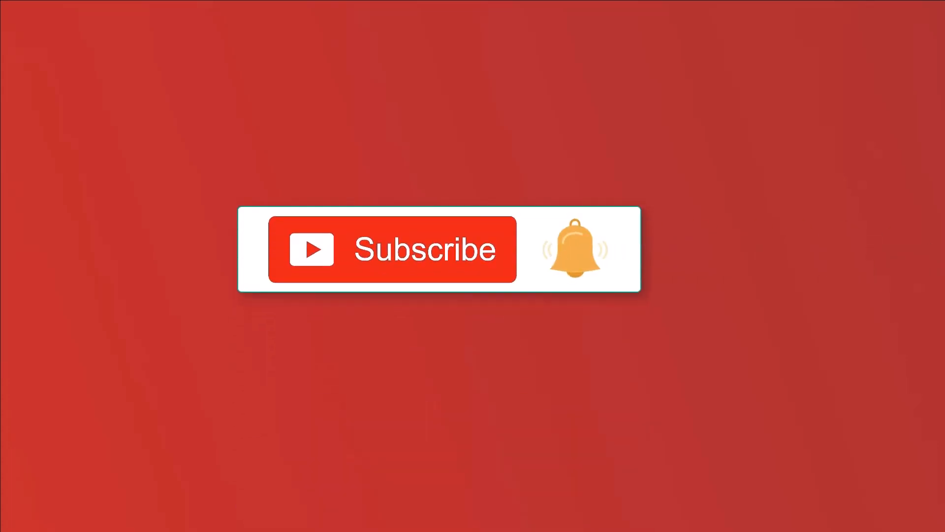
{"action": "mouse_move", "coordinate": [588, 278]}
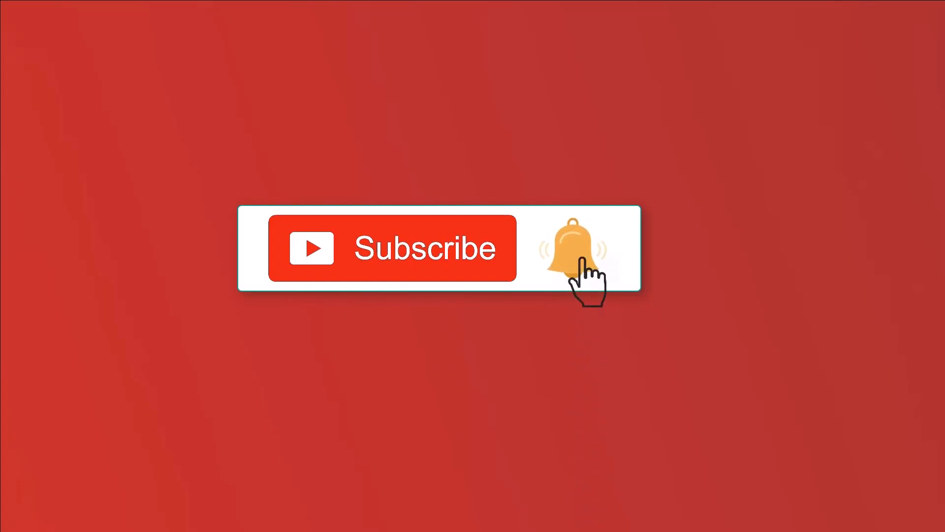